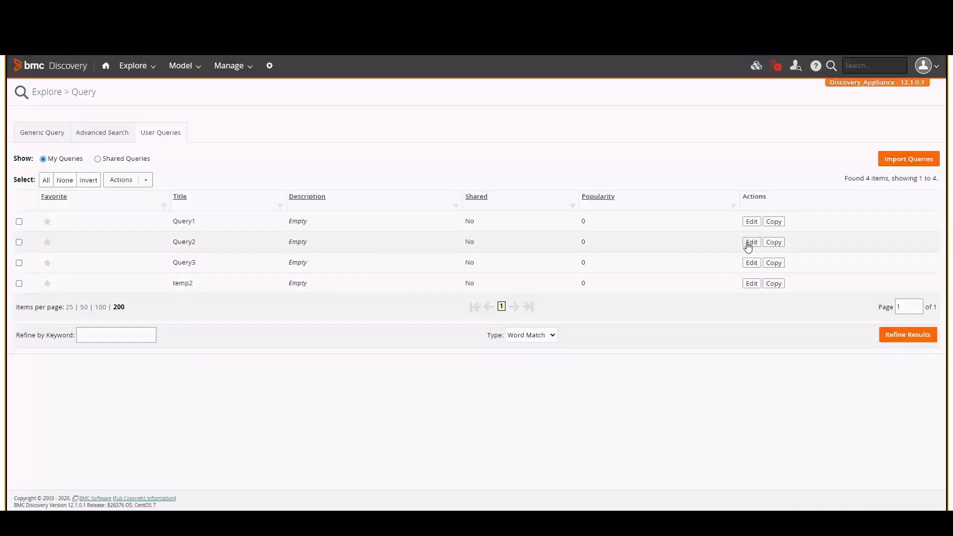
Edit Query1 to review its search text with the hard-coded credential URL
{"action": "left_click", "coordinate": [750, 222]}
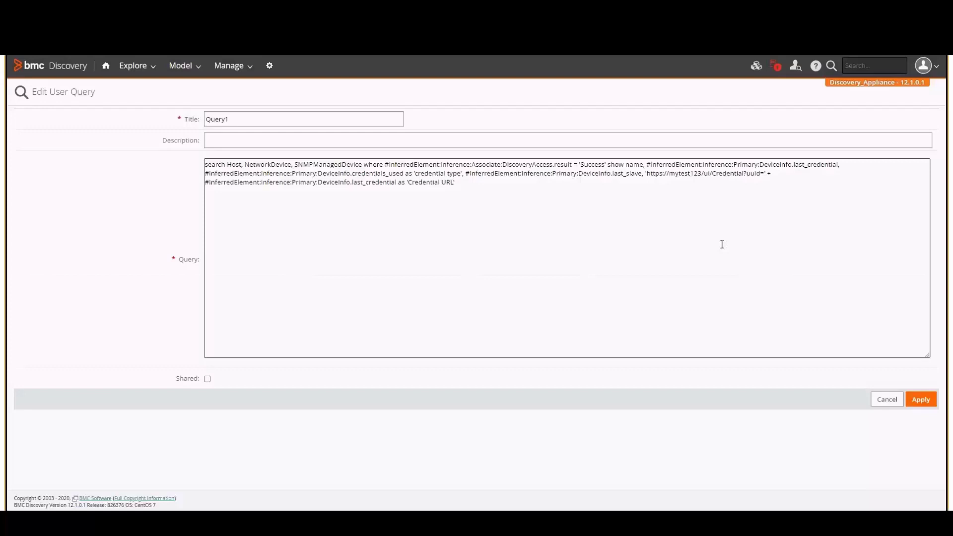
{"action": "mouse_move", "coordinate": [743, 179]}
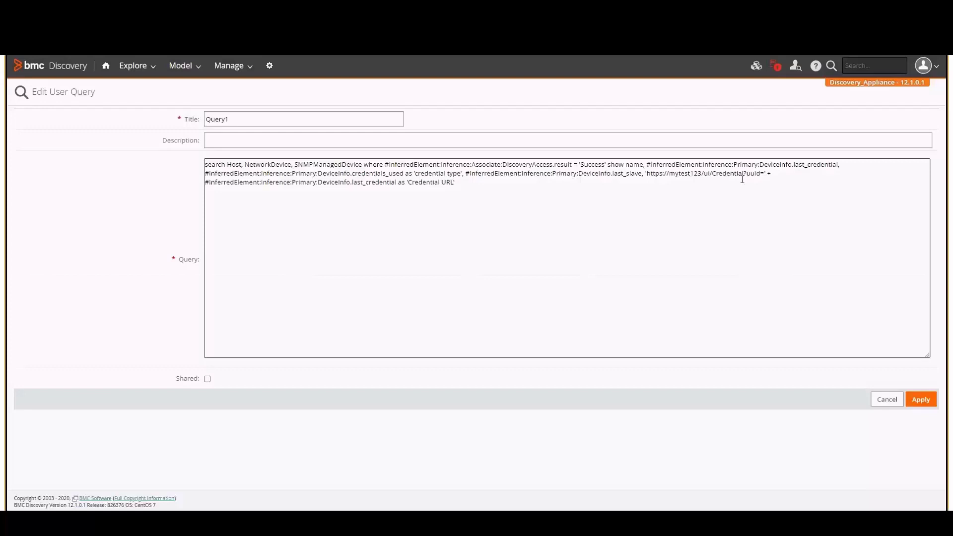
{"action": "double_click", "coordinate": [682, 173]}
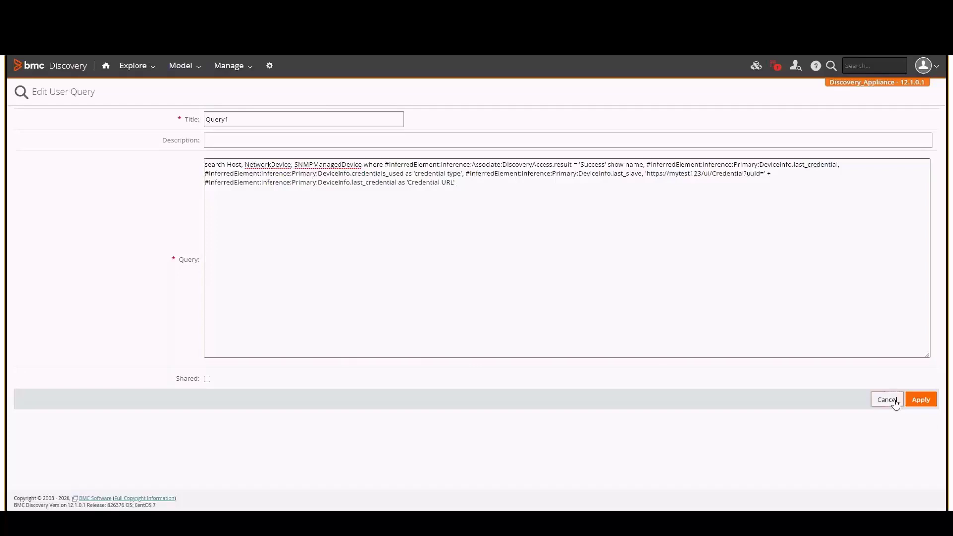
Cancel the Query1 edit and run Query1, returning 37 Hosts and 2 Network Devices
{"action": "left_click", "coordinate": [885, 398]}
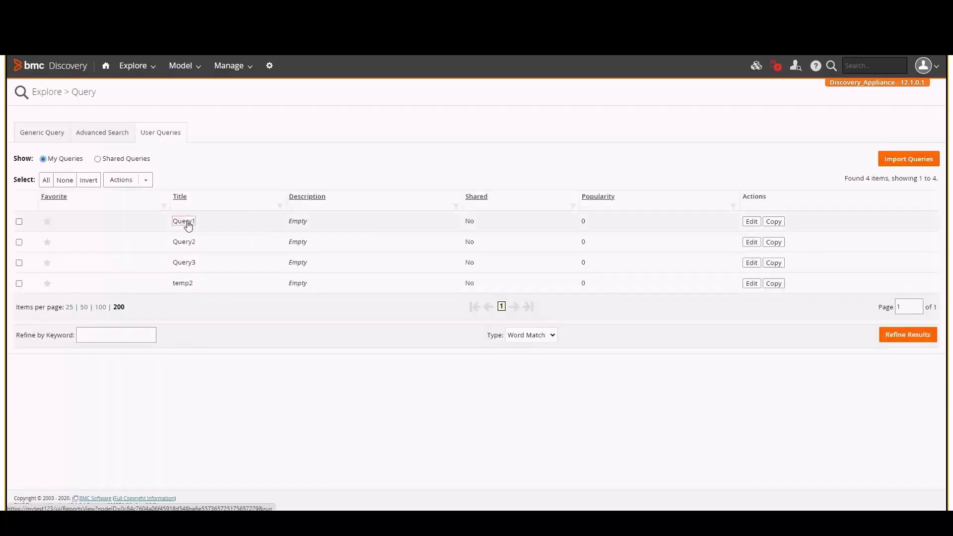
{"action": "left_click", "coordinate": [184, 220]}
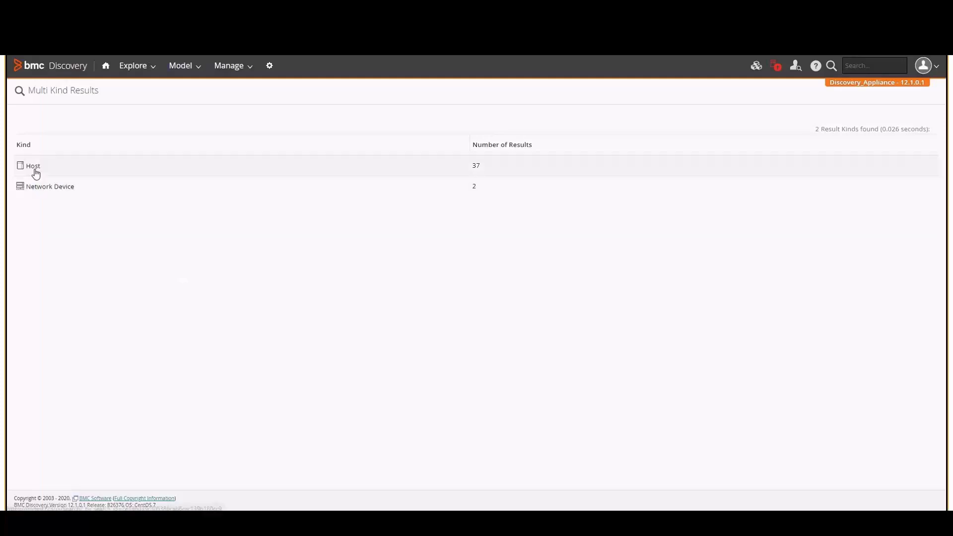
Show the 37-item Host list with credential ID, type, Windows proxy and credential URL columns
{"action": "left_click", "coordinate": [33, 166]}
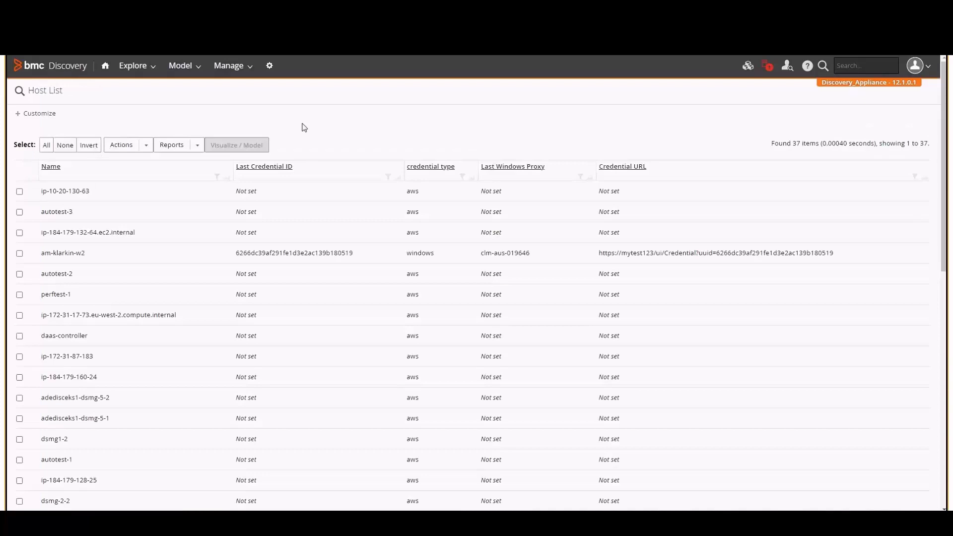
{"action": "mouse_move", "coordinate": [323, 132]}
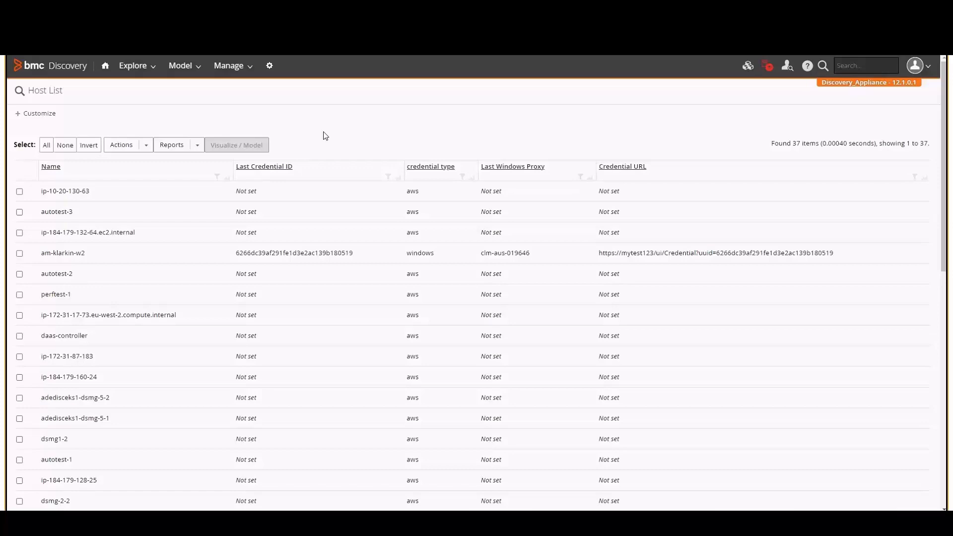
{"action": "mouse_move", "coordinate": [326, 237]}
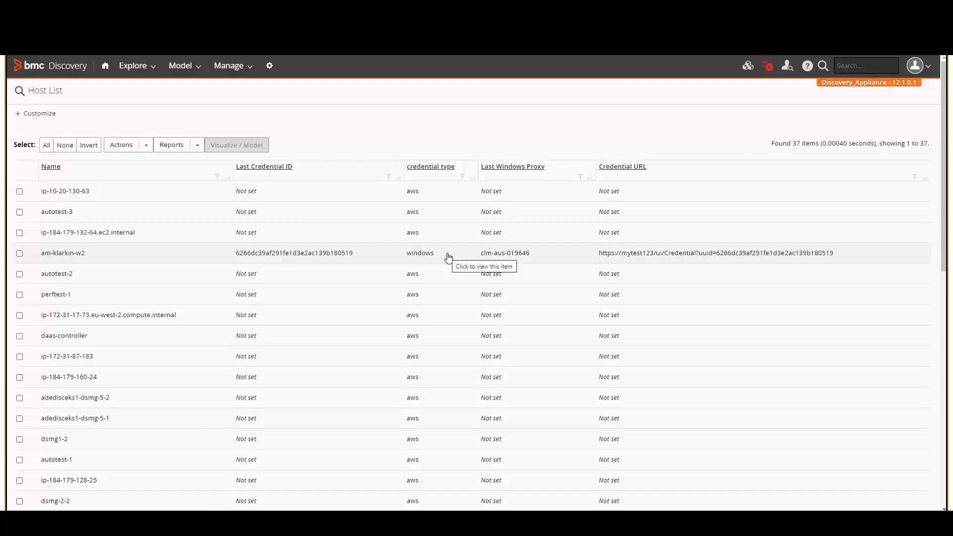
{"action": "mouse_move", "coordinate": [431, 238]}
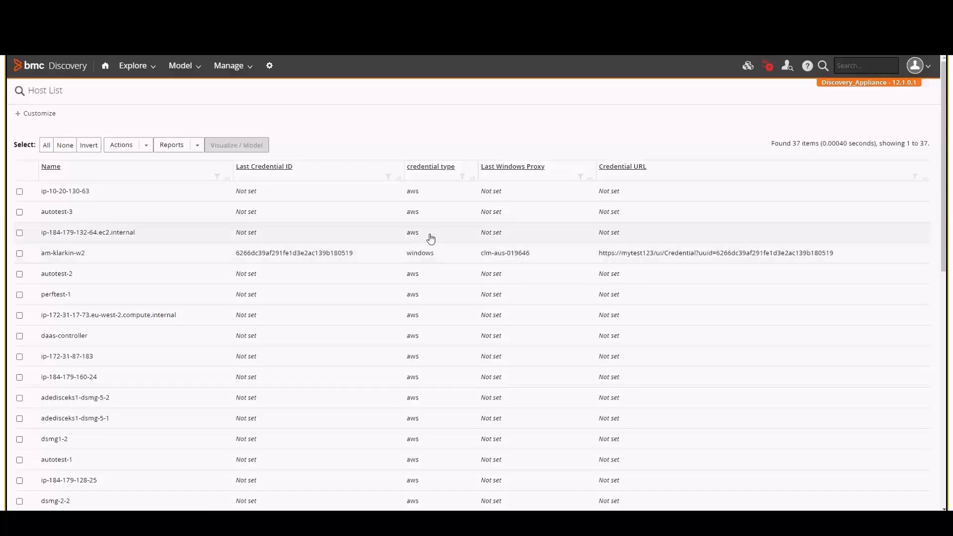
{"action": "mouse_move", "coordinate": [430, 237]}
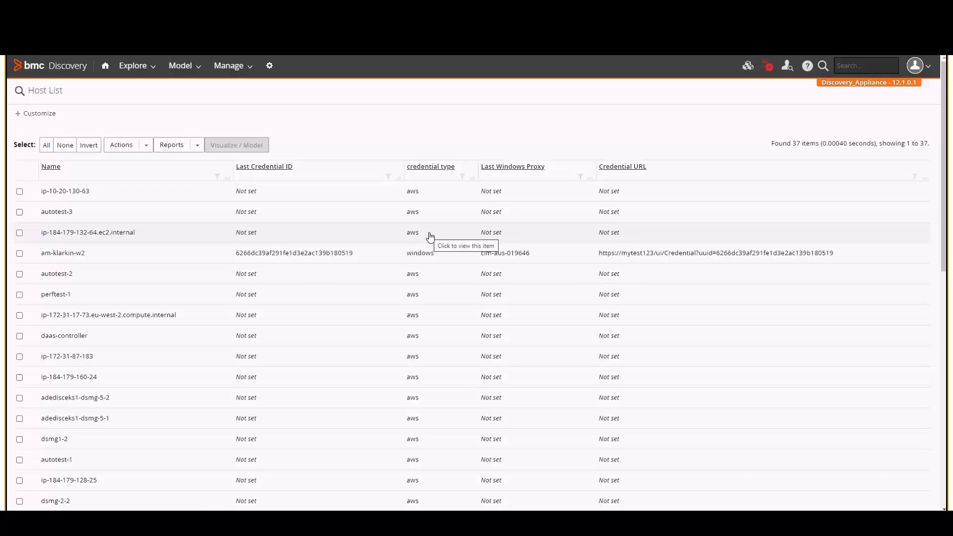
{"action": "mouse_move", "coordinate": [538, 259]}
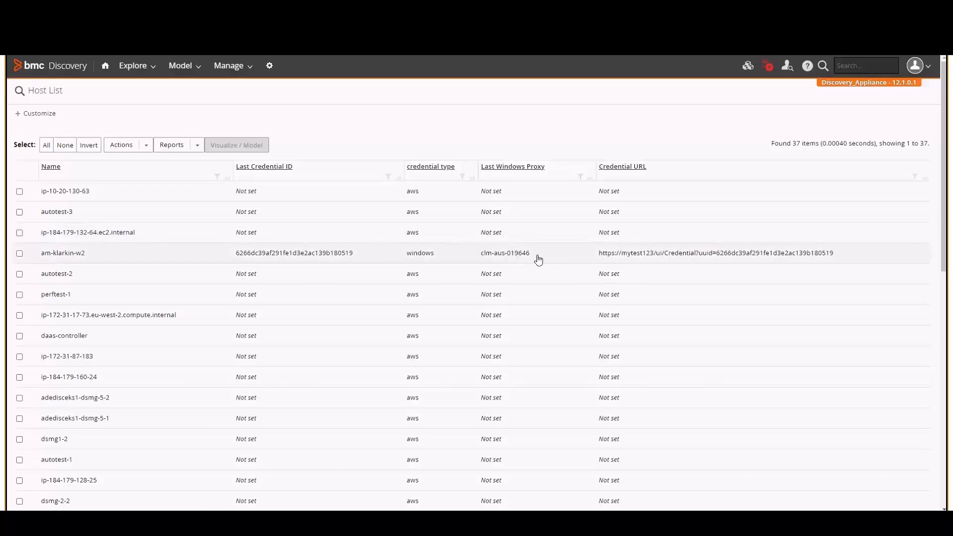
{"action": "mouse_move", "coordinate": [537, 258]}
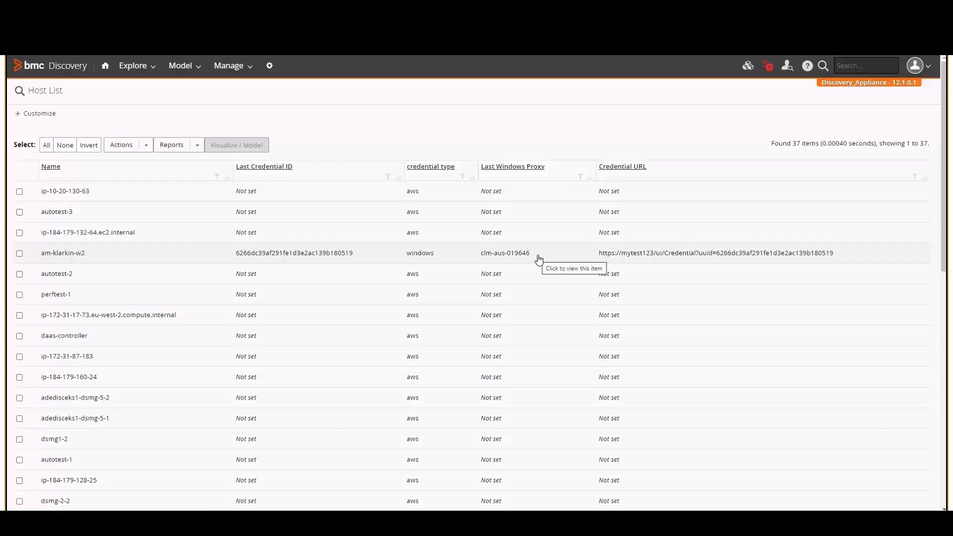
{"action": "mouse_move", "coordinate": [923, 271]}
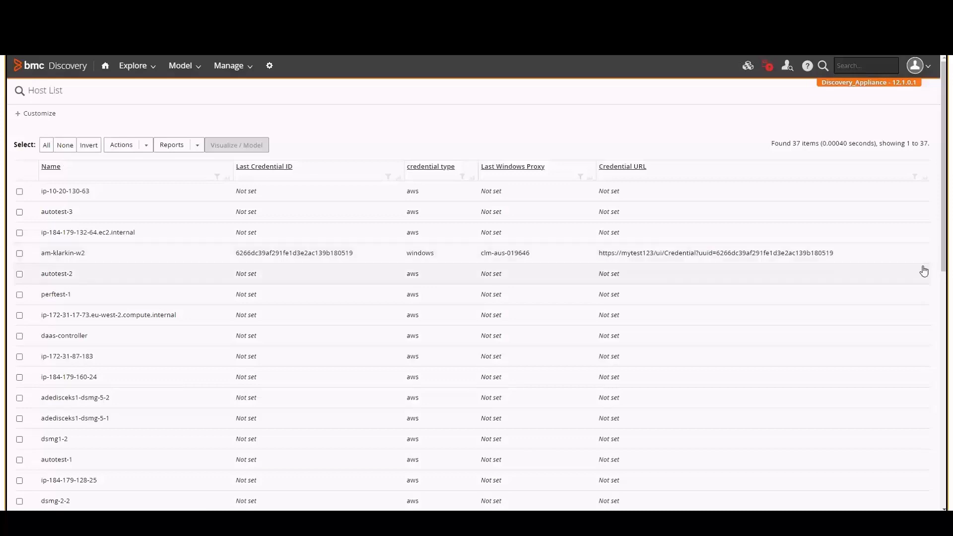
Review further host rows with ssh and windows credentials and Outpost proxy entries
{"action": "scroll", "scroll_direction": "down", "scroll_amount": 3}
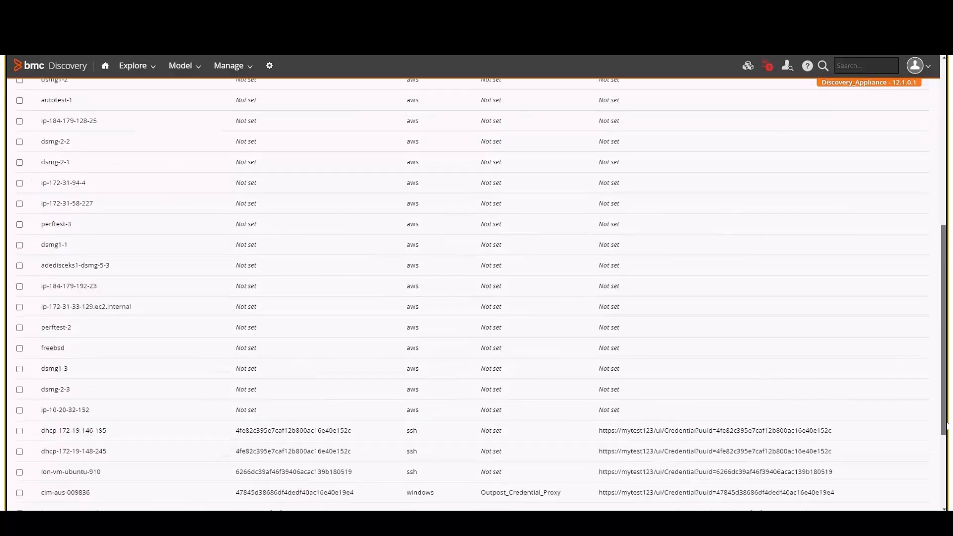
{"action": "scroll", "scroll_direction": "down", "scroll_amount": 3}
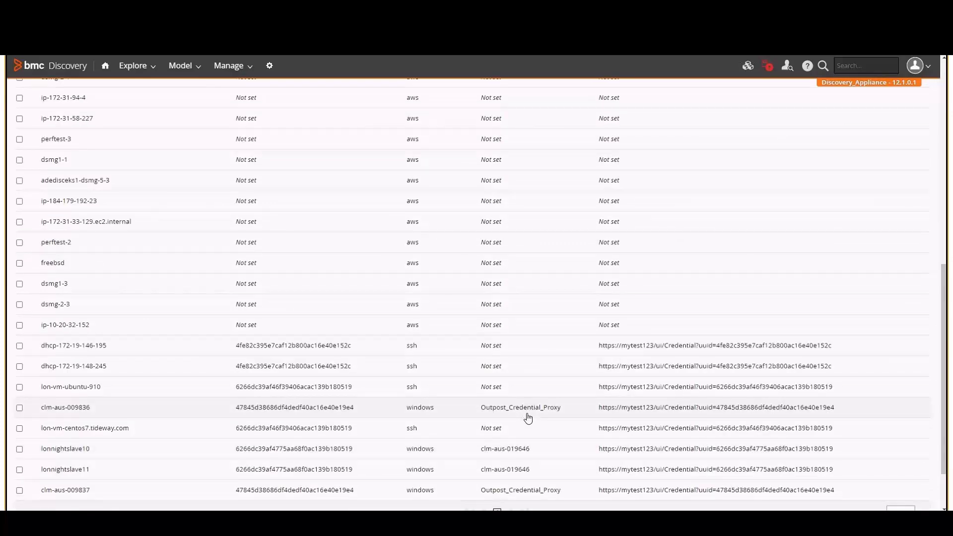
{"action": "mouse_move", "coordinate": [527, 418]}
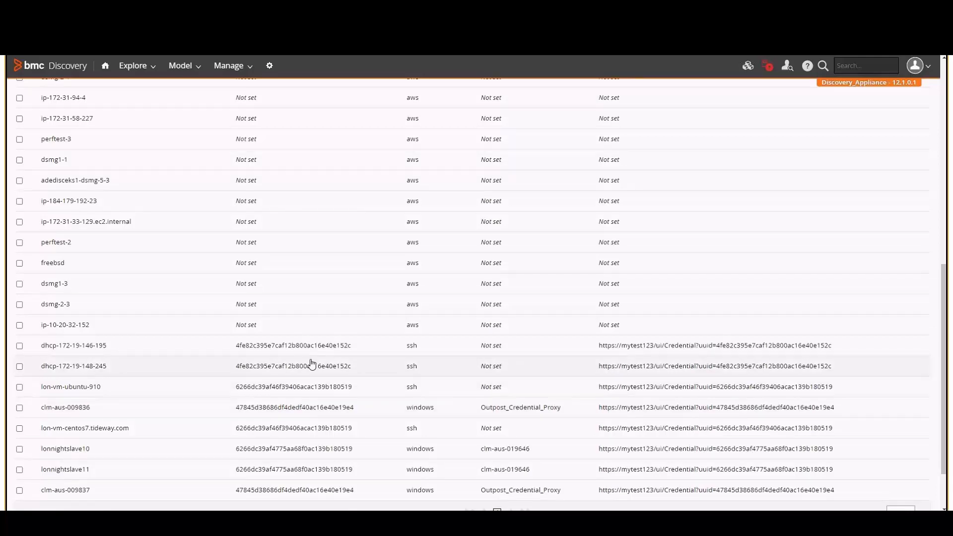
{"action": "mouse_move", "coordinate": [311, 366]}
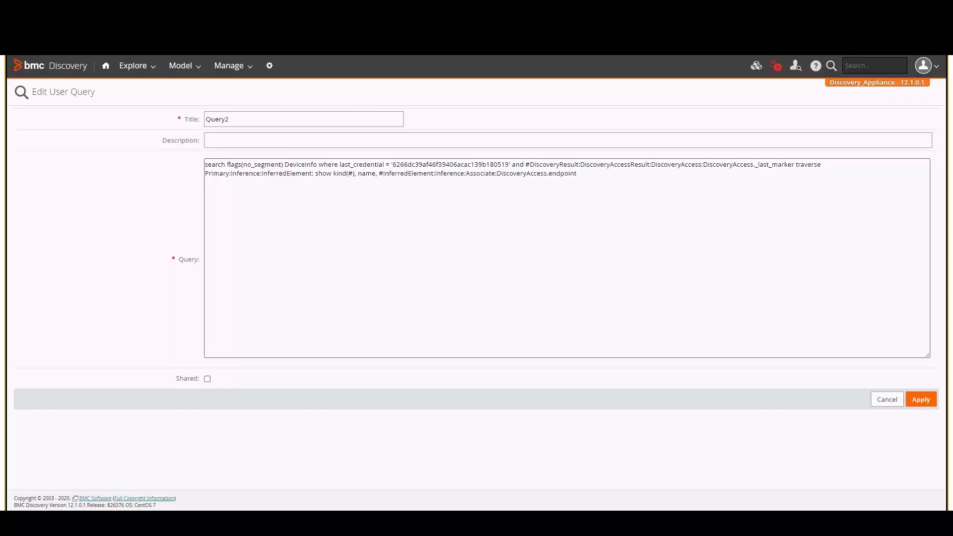
Cancel the Query2 edit and return to the list of four user queries
{"action": "left_click", "coordinate": [920, 399]}
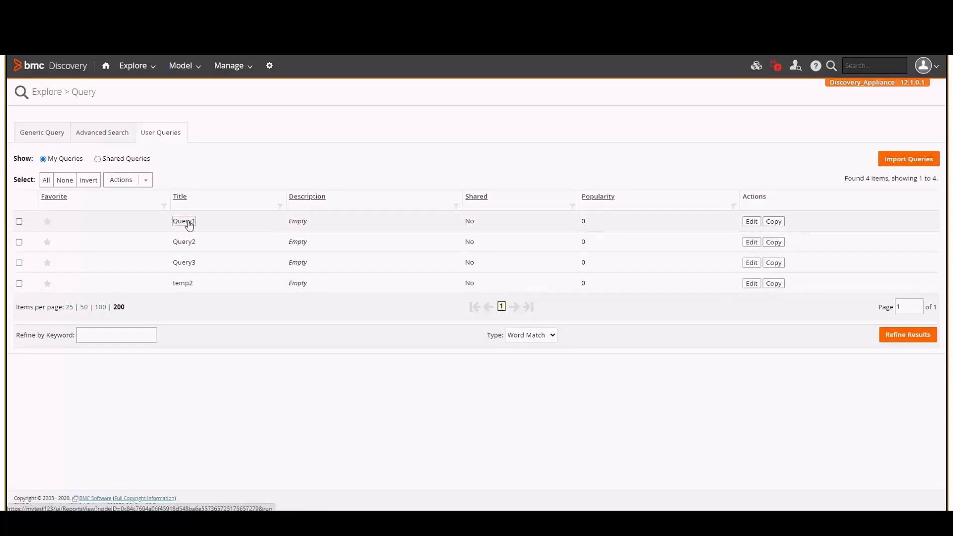
{"action": "left_click", "coordinate": [183, 220]}
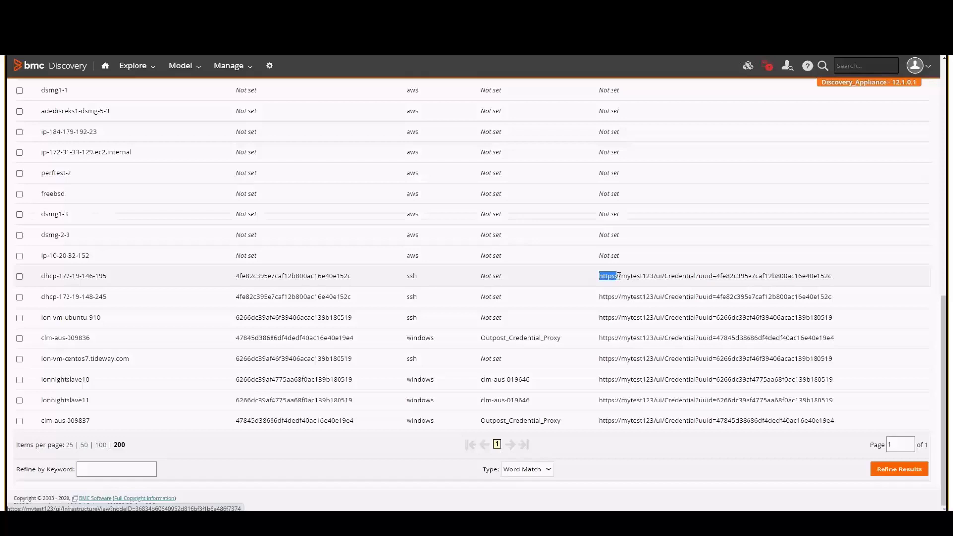
{"action": "triple_click", "coordinate": [714, 276]}
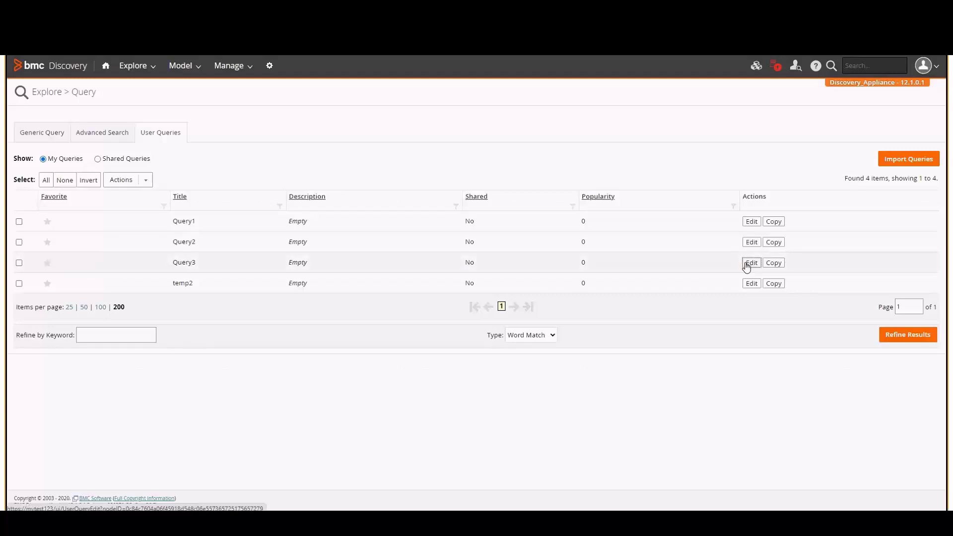
Edit Query3 and select the 'mytest123' server name in its credential URL text
{"action": "left_click", "coordinate": [752, 262]}
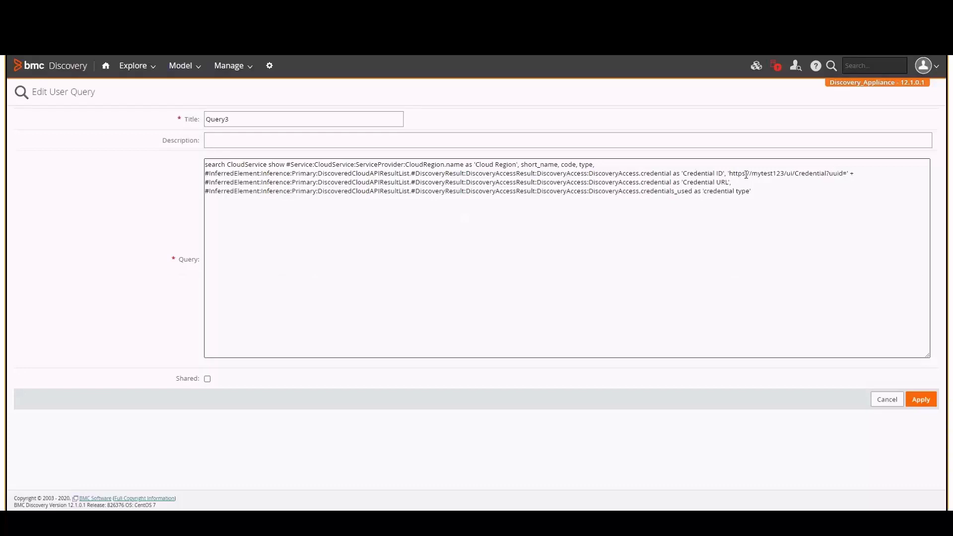
{"action": "double_click", "coordinate": [767, 173]}
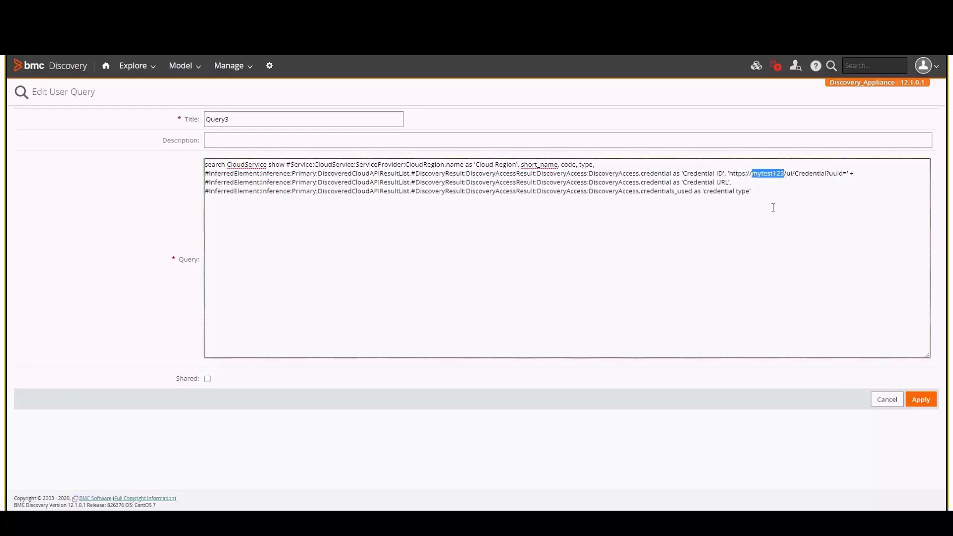